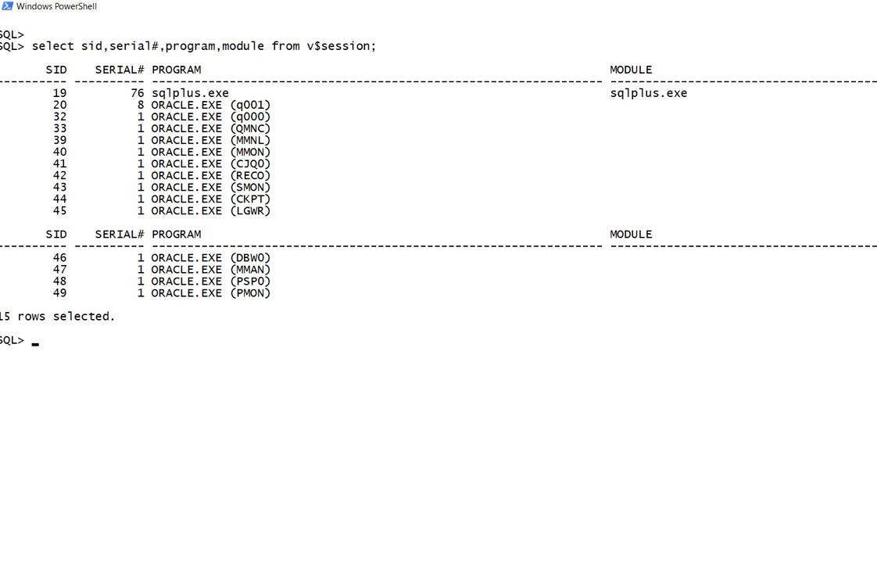
Attempt alter system kill session '19,76', which fails with ORA-00027: cannot kill current session.
text(alter s)
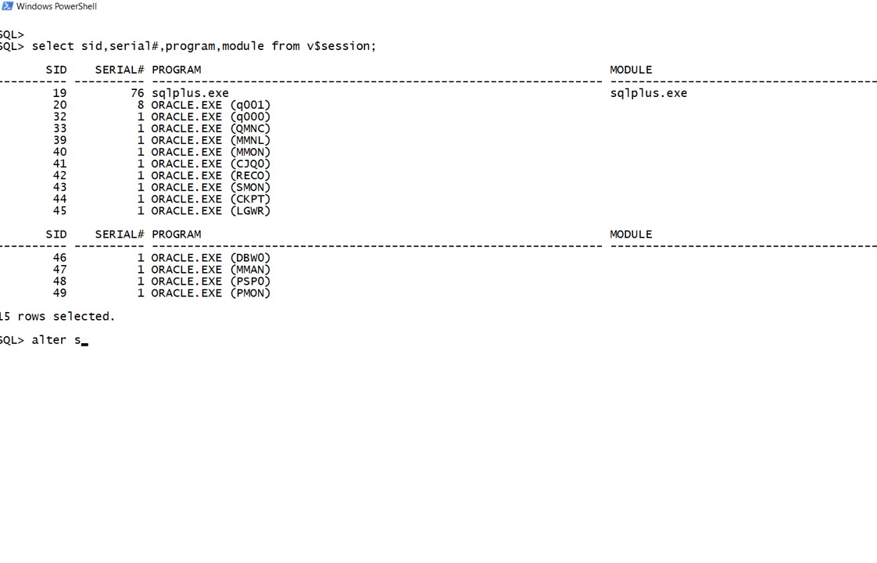
text(ystem)
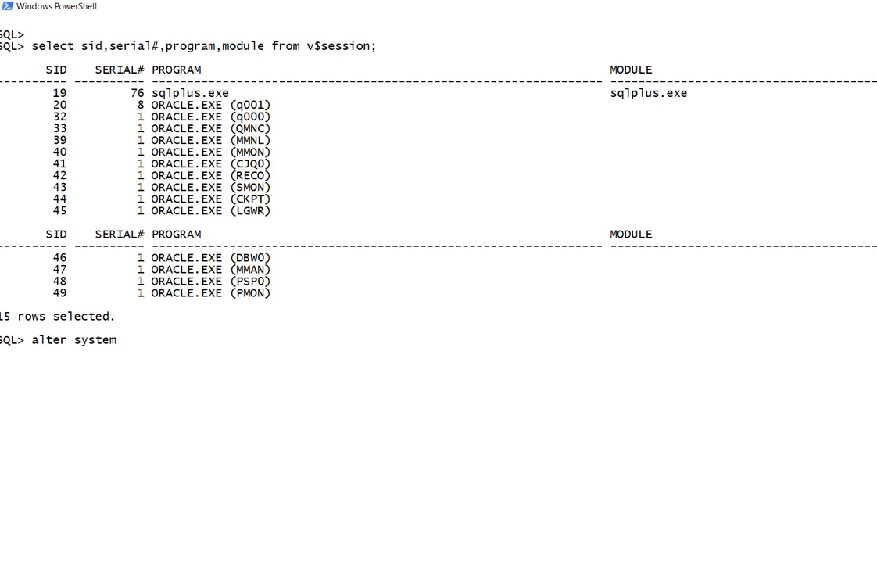
text(kill session)
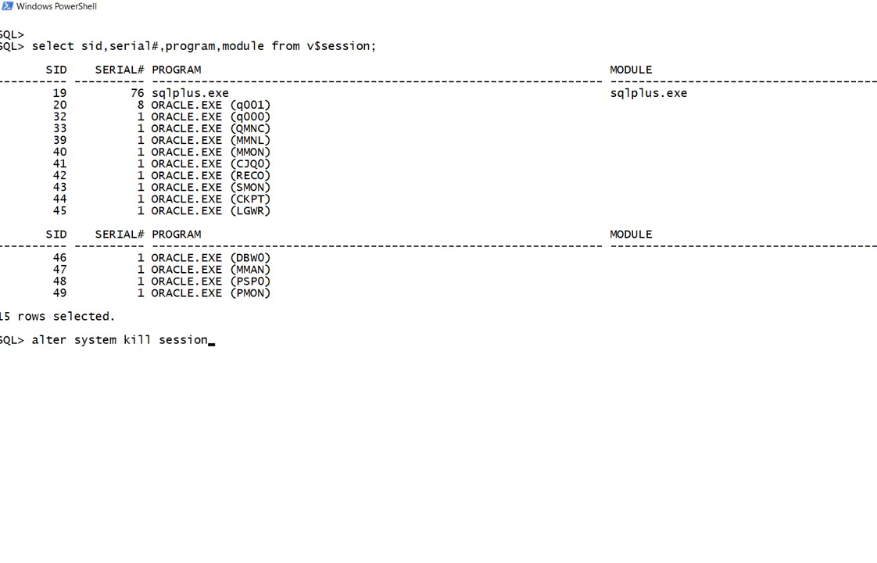
text('1)
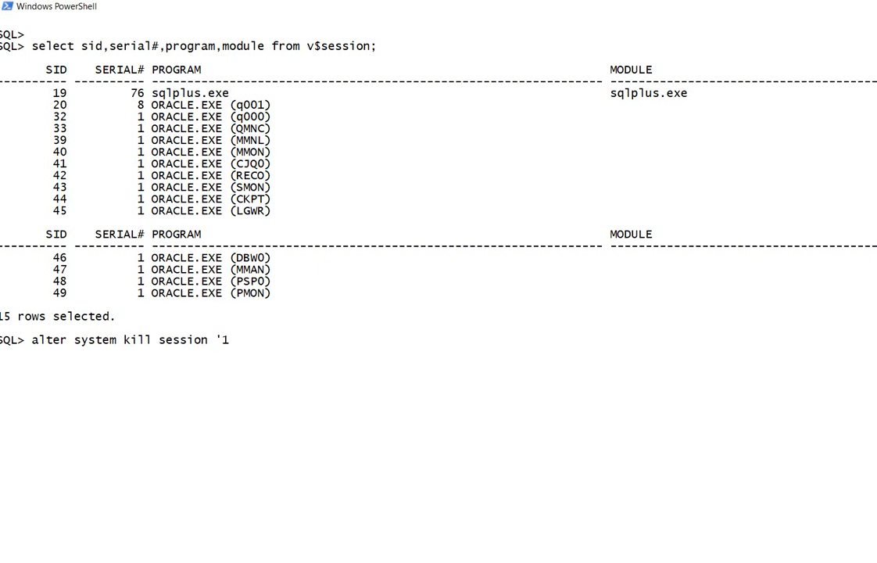
text(9)
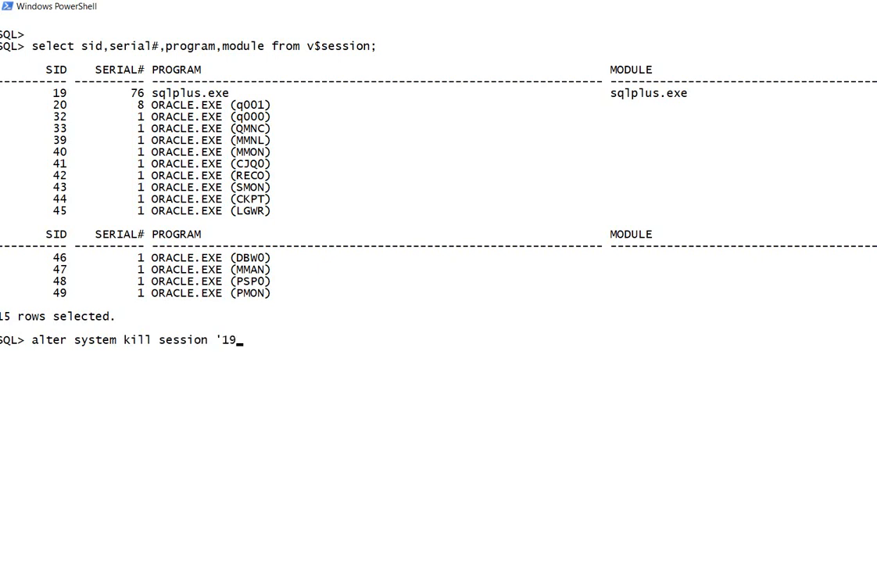
text(,)
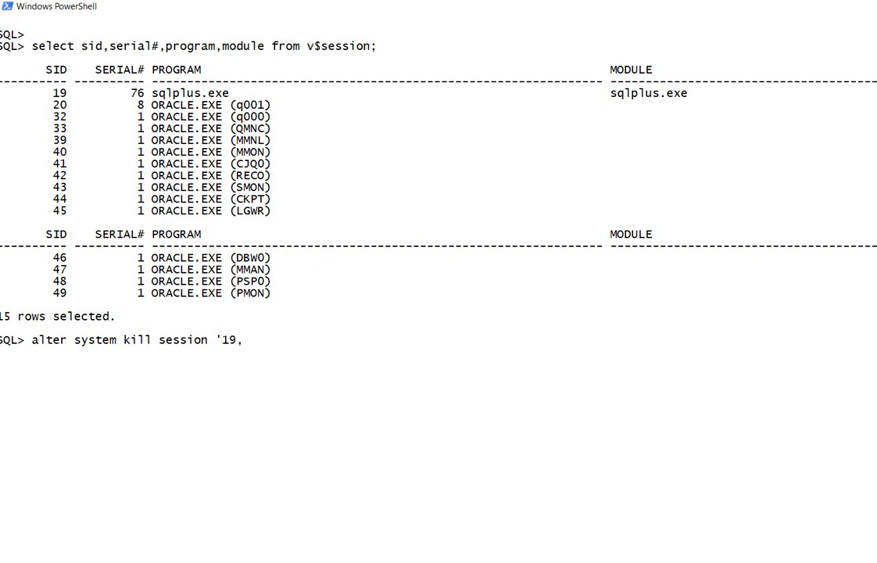
text(76';)
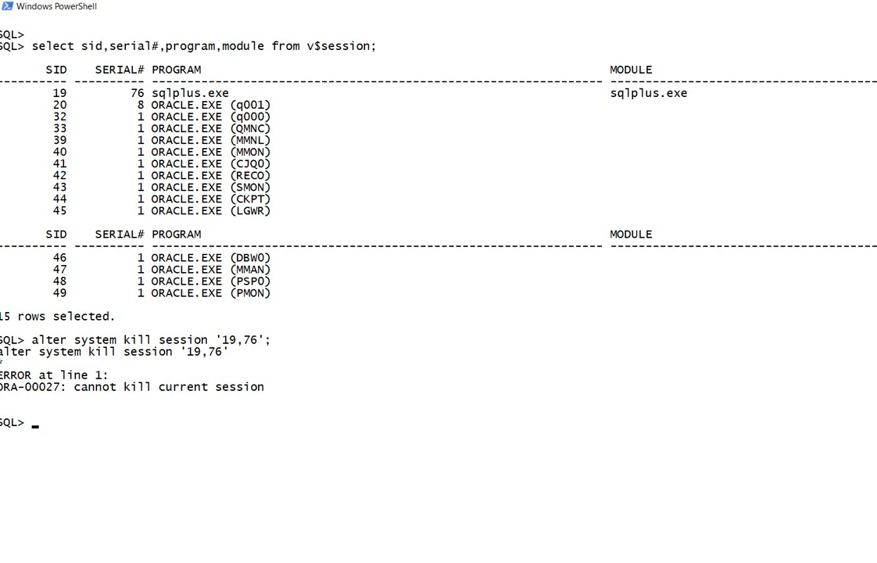
Begin a SELECT of the literal 'alter system kill session ''' with escaped quotes.
text(select)
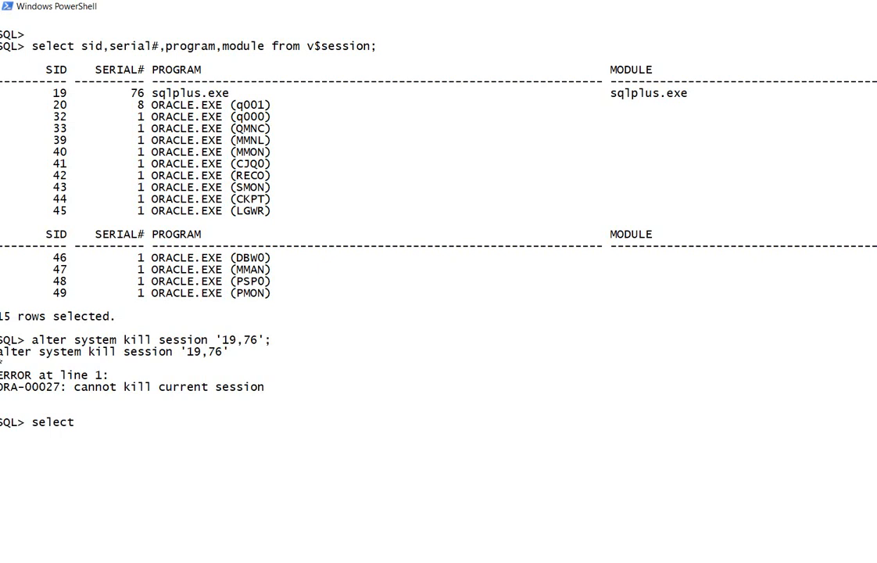
text('a)
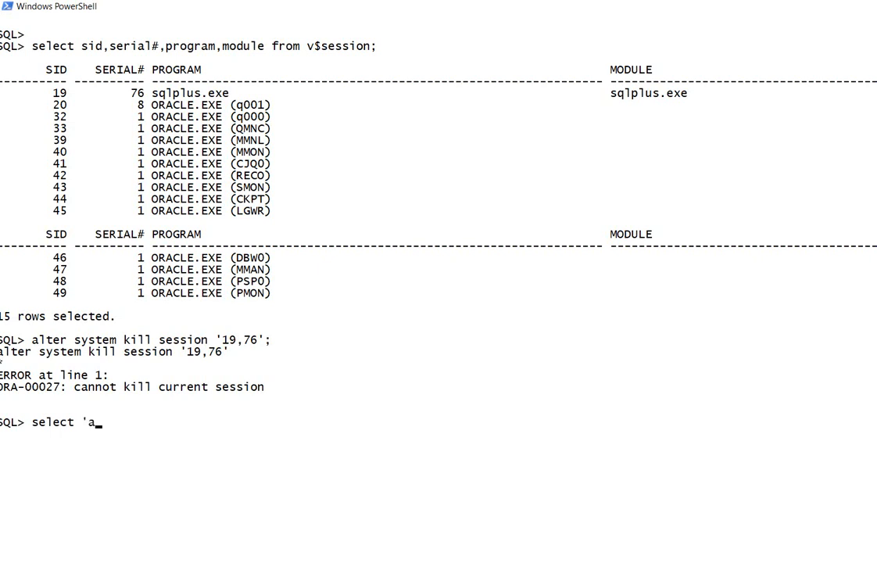
text(lter)
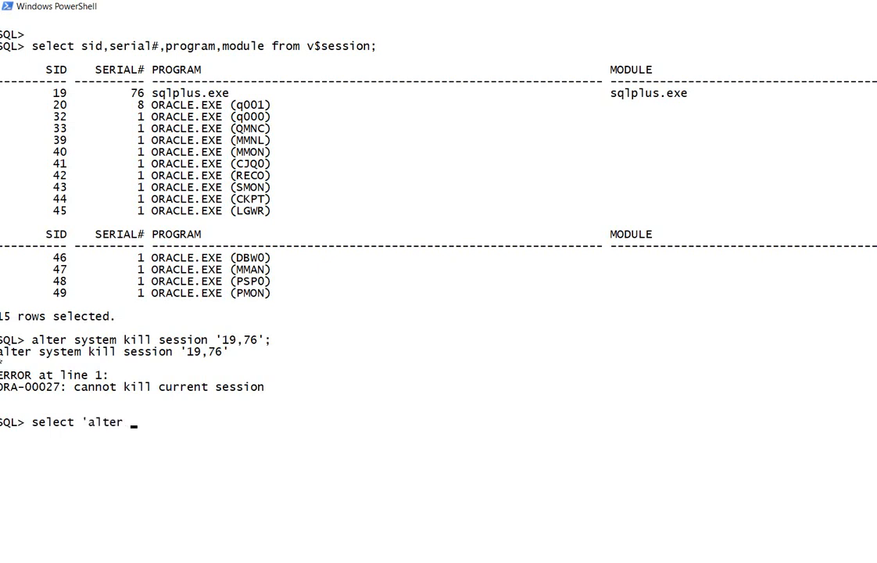
text(system kill)
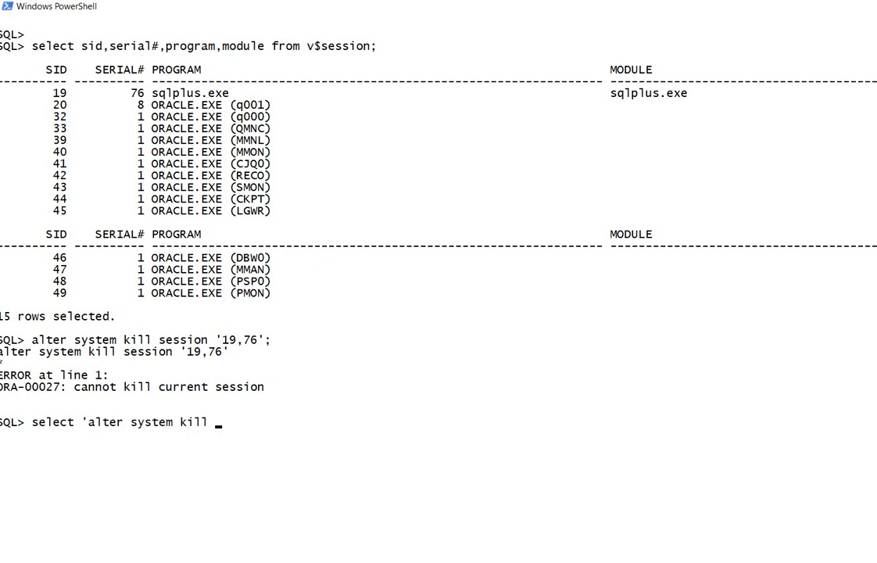
text(session)
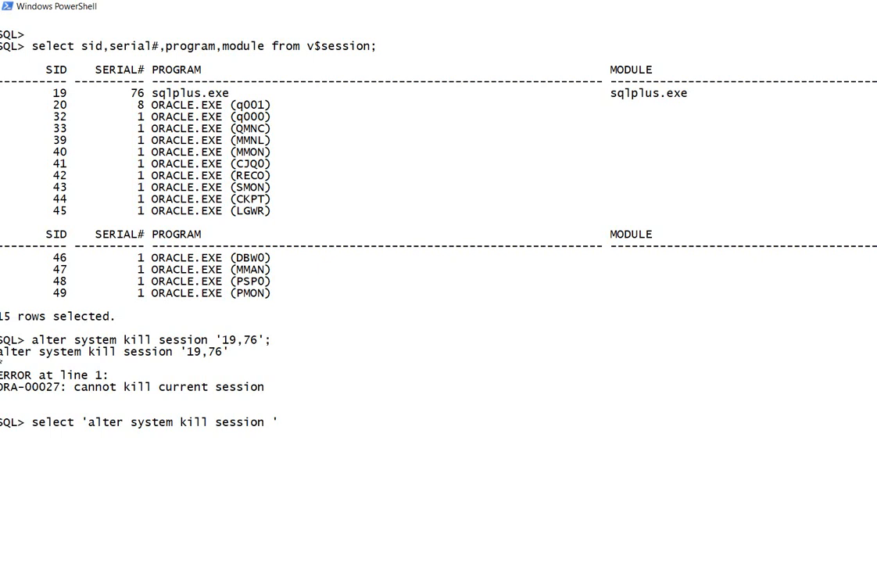
text(')
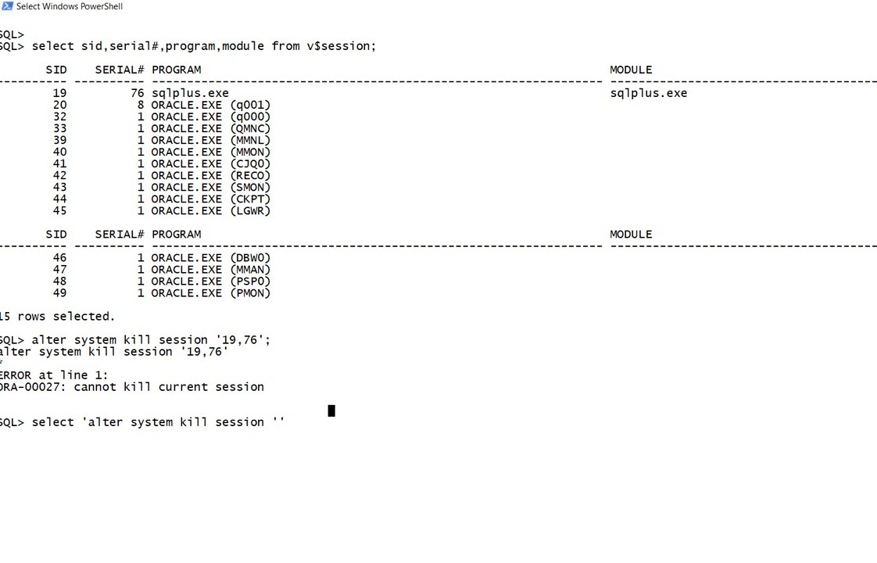
text(')
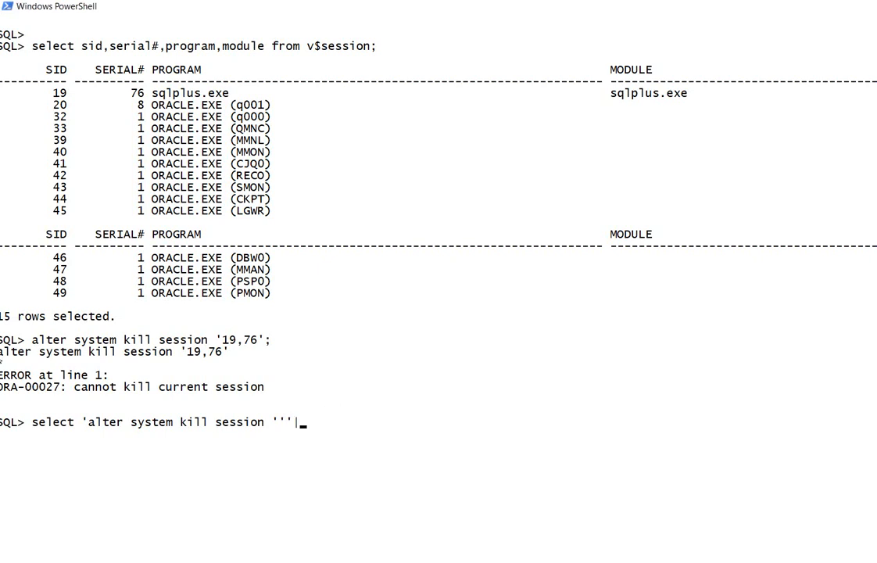
Concatenate sid, a comma, serial# and the closing ''';' into the generated command string.
text(|)
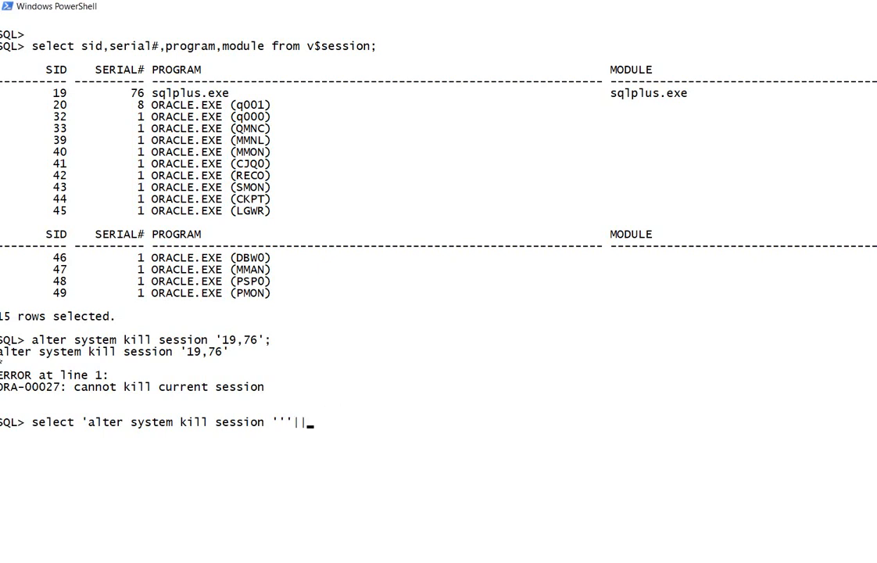
text(sid)
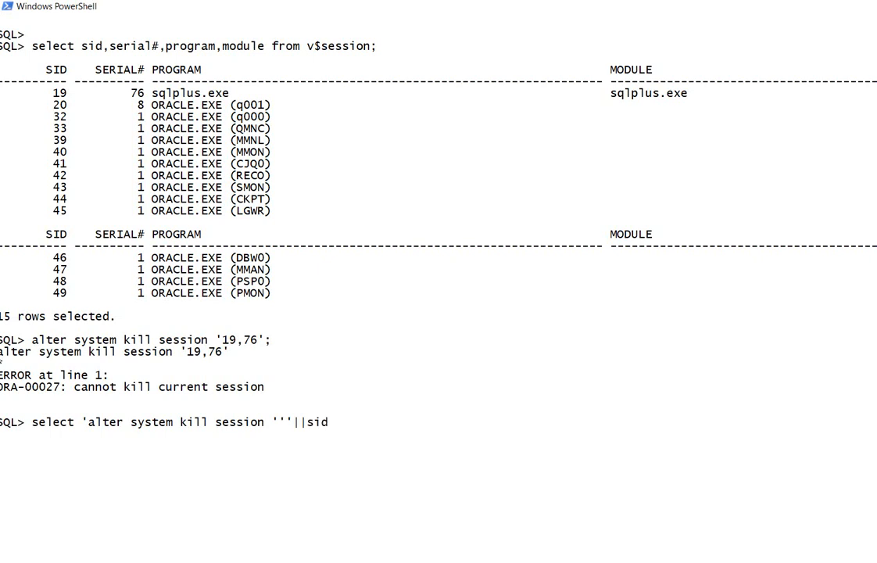
text(||)
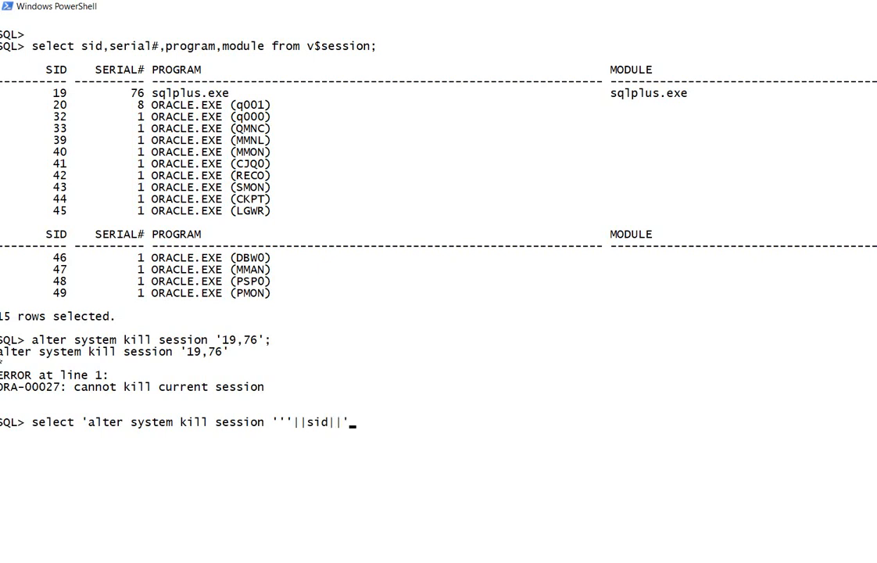
text(,)
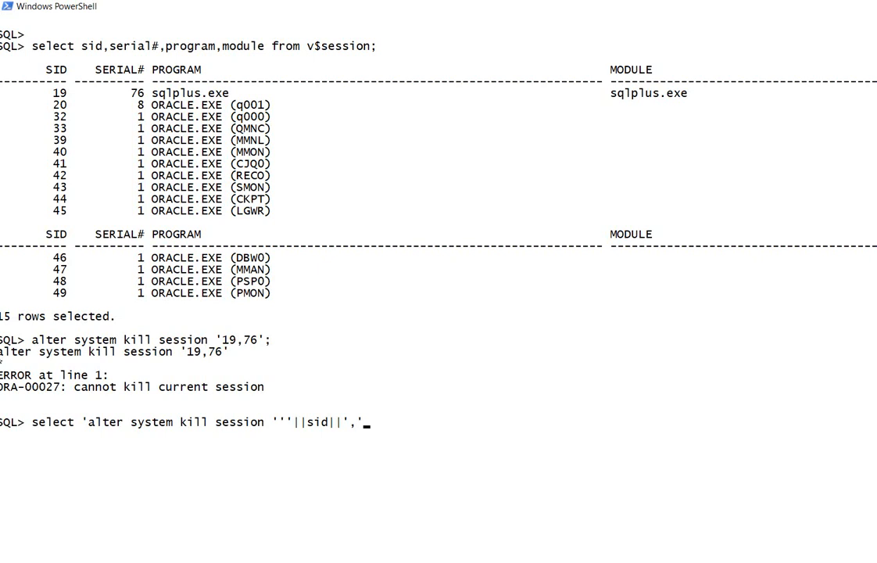
text(||)
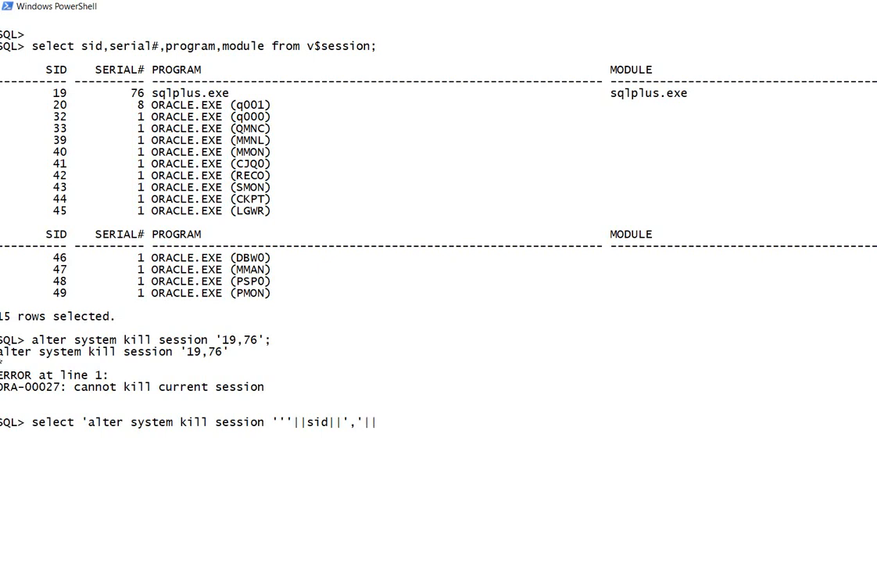
text(serial#||)
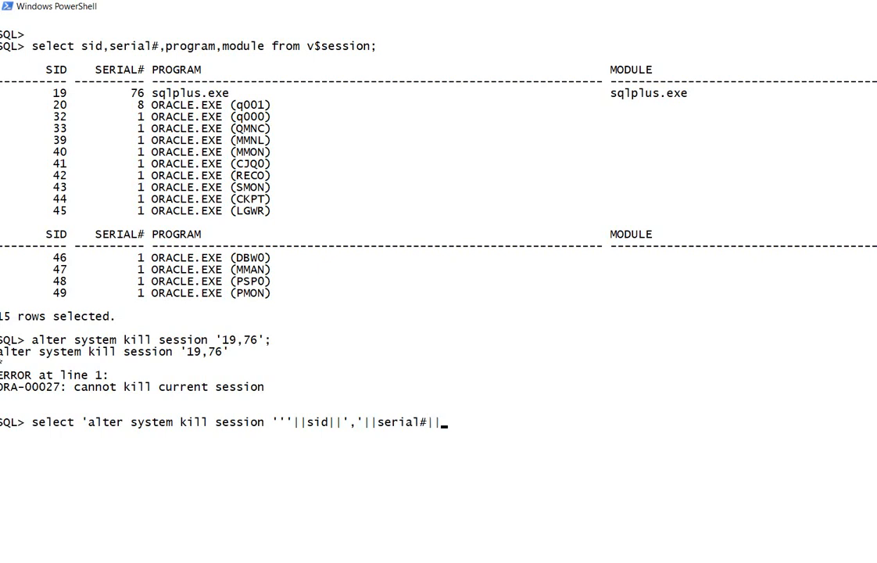
text(')
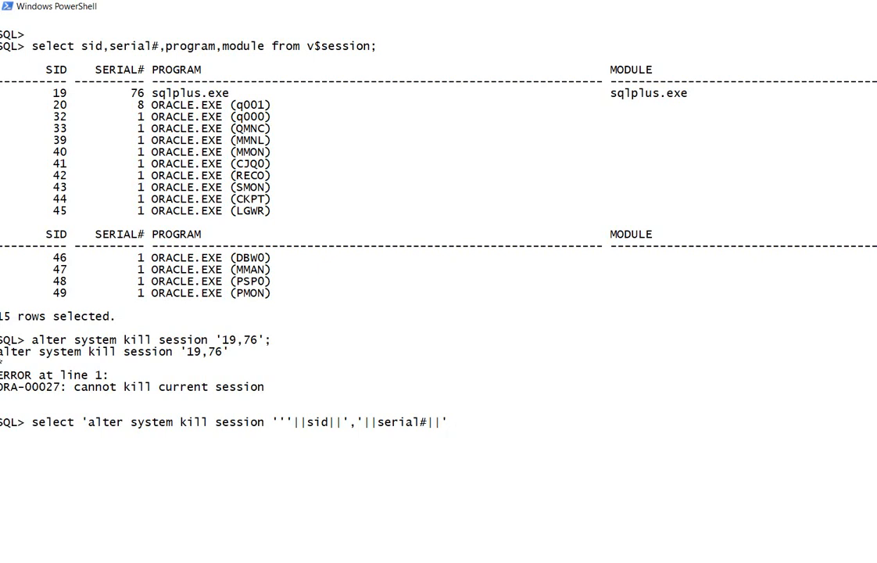
text('')
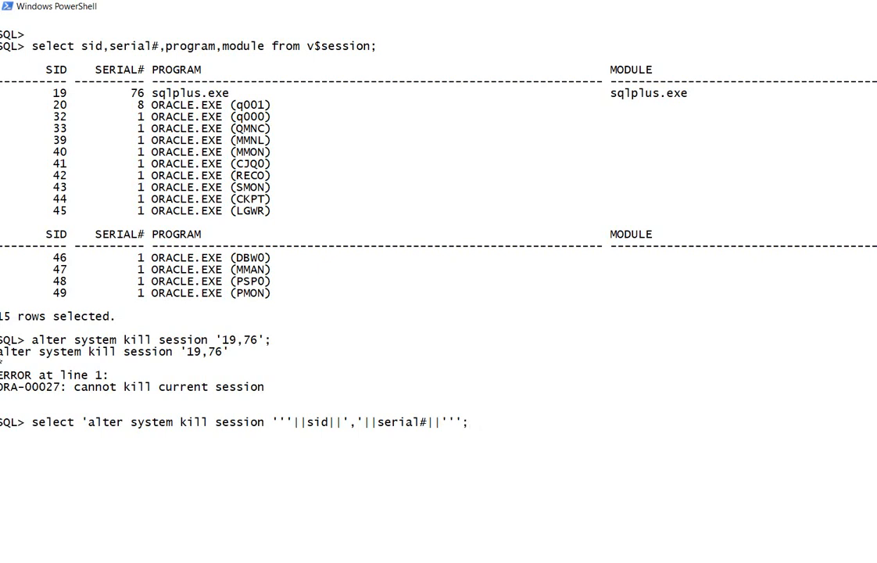
text(;)
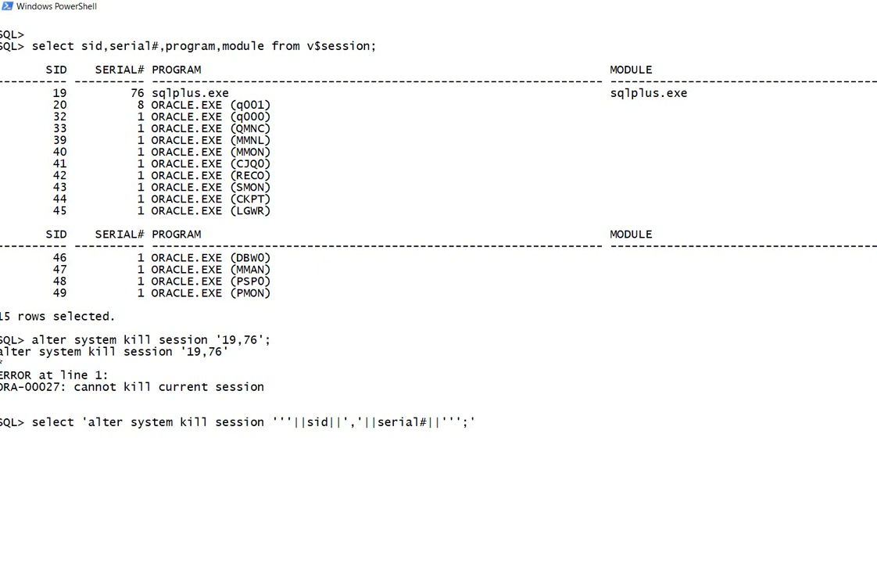
Complete the query with from v$session, leaving it unexecuted.
text(fro)
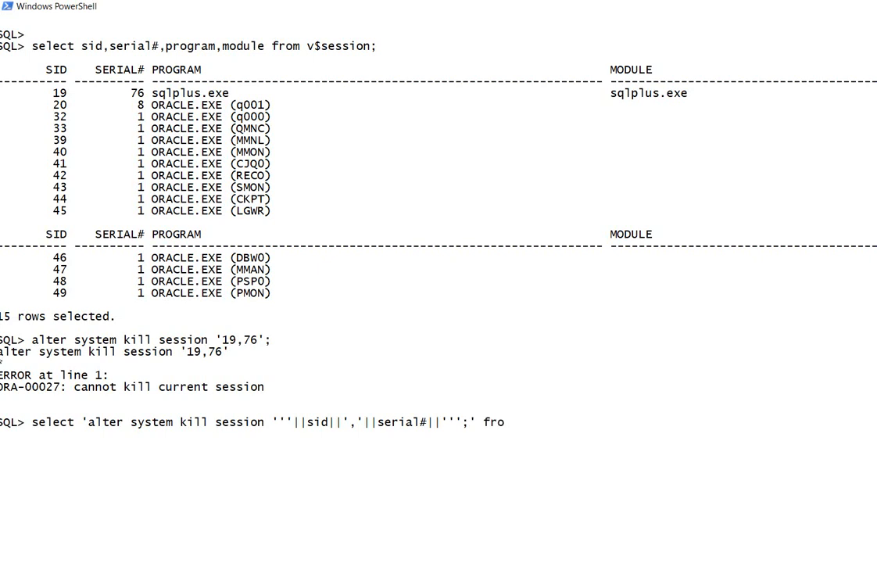
text(m v$sess)
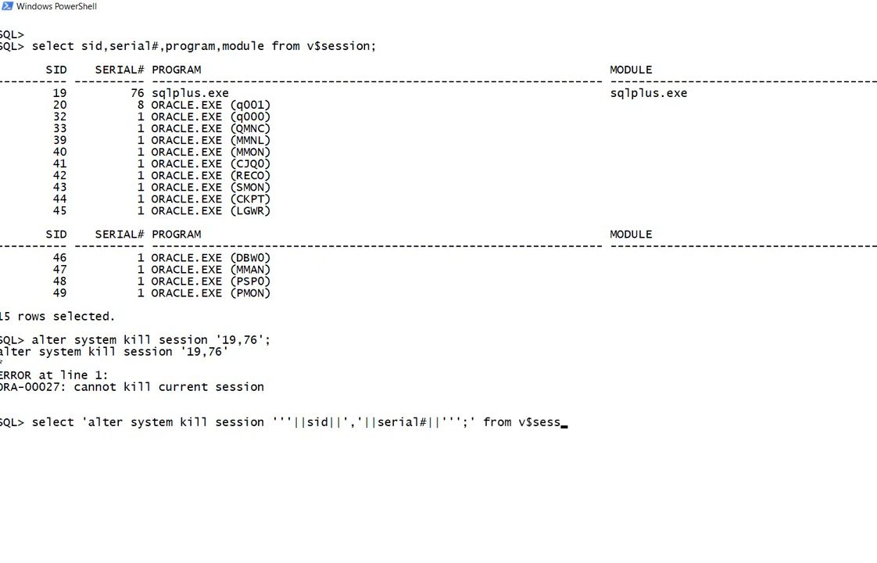
text(ion')
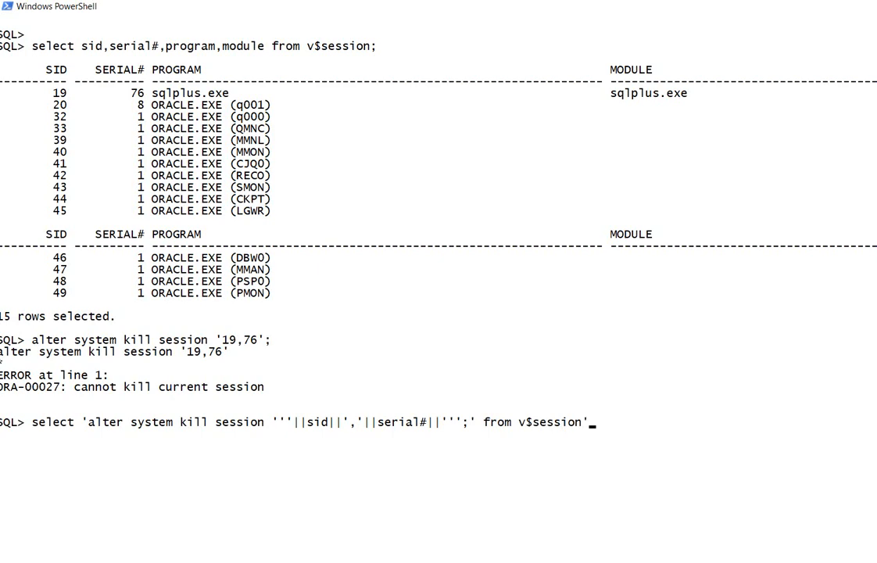
Run the query, printing 15 kill-session commands from '19,76' to '49,1', and highlight sid in it.
text(;)
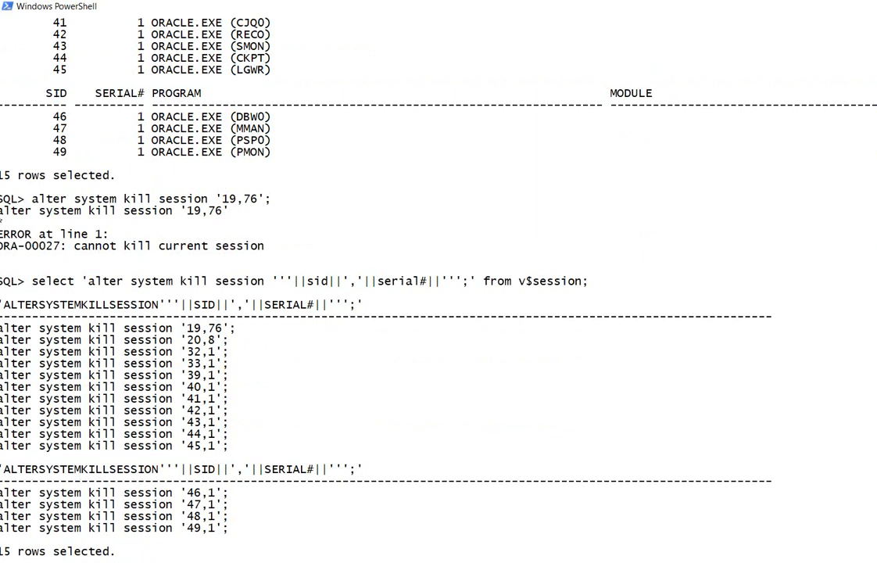
double_click(102, 329)
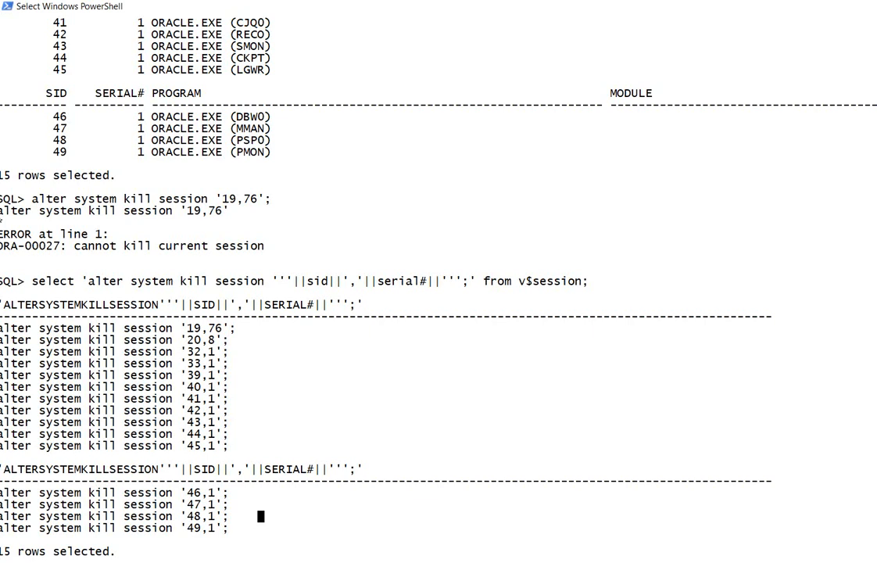
double_click(314, 282)
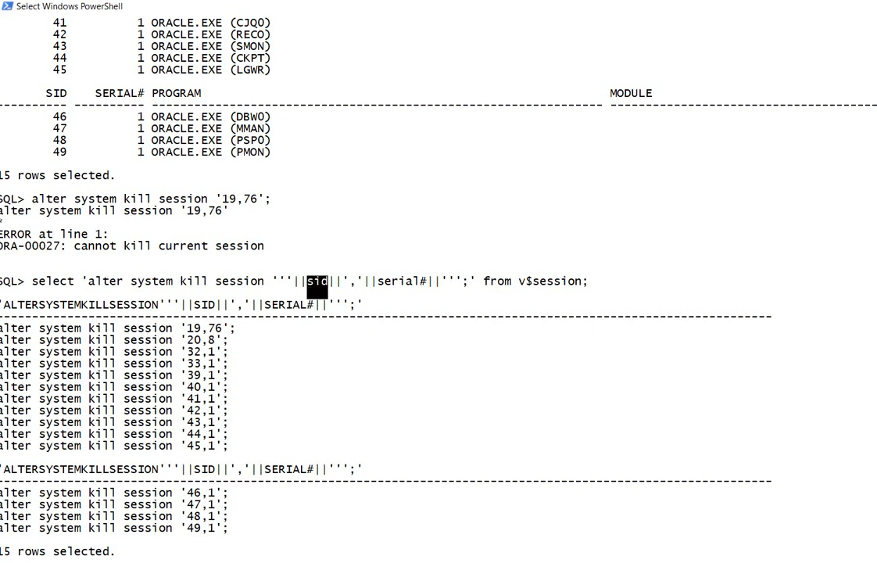